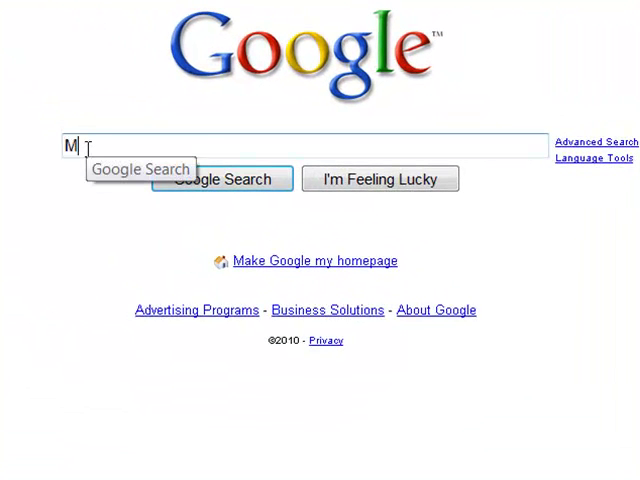
Step: Search Google for 'mla format'
type("LA")
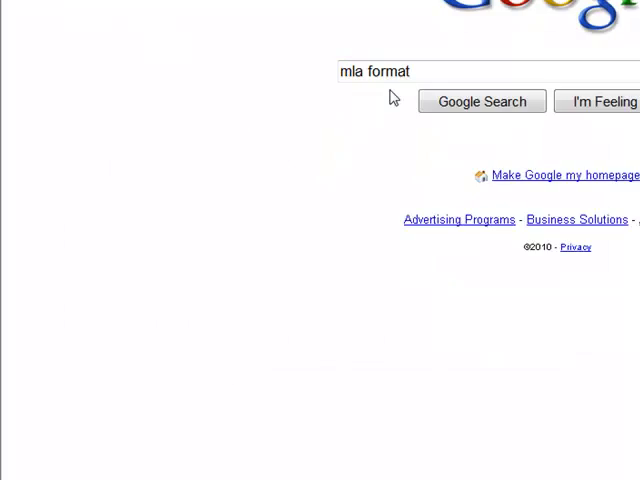
left_click(481, 101)
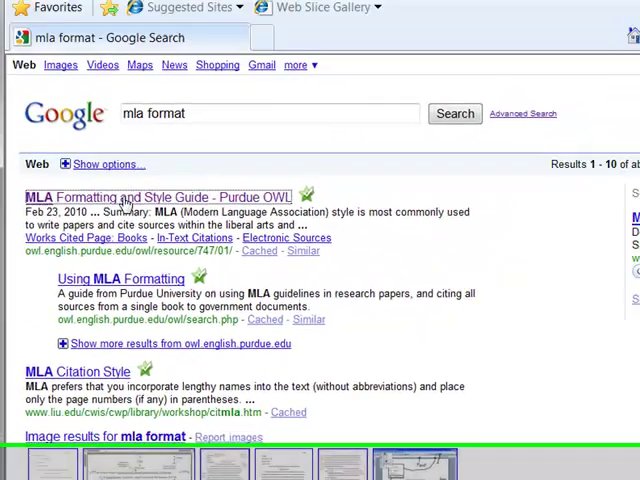
Step: Open the Purdue OWL MLA guide and read the General Format section
left_click(130, 196)
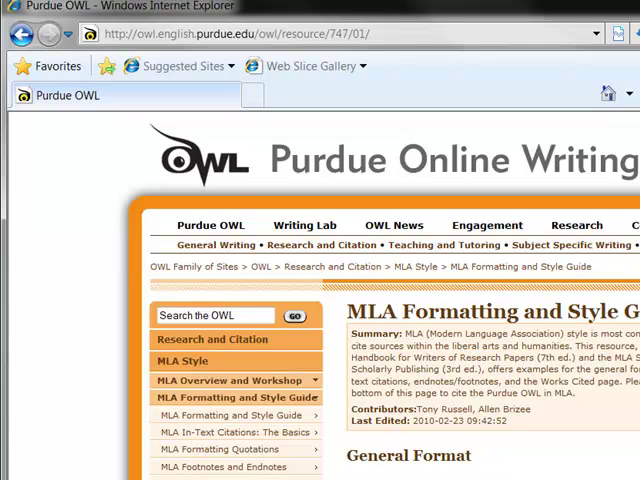
scroll("down", 3)
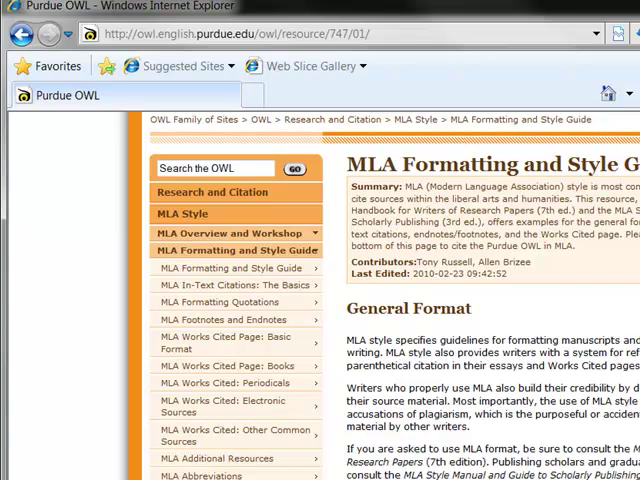
mouse_move(349, 338)
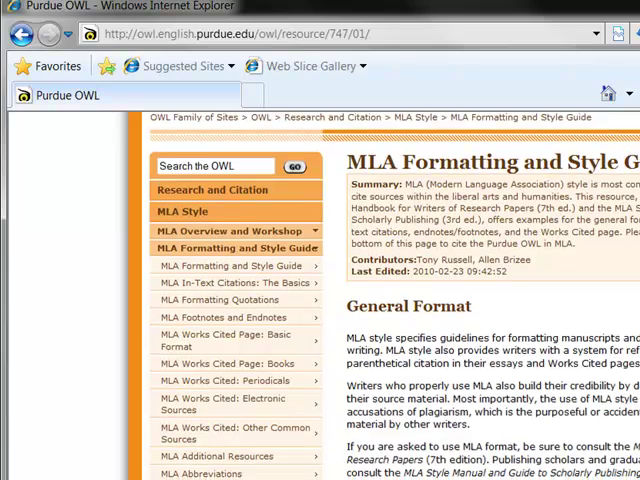
scroll("down", 3)
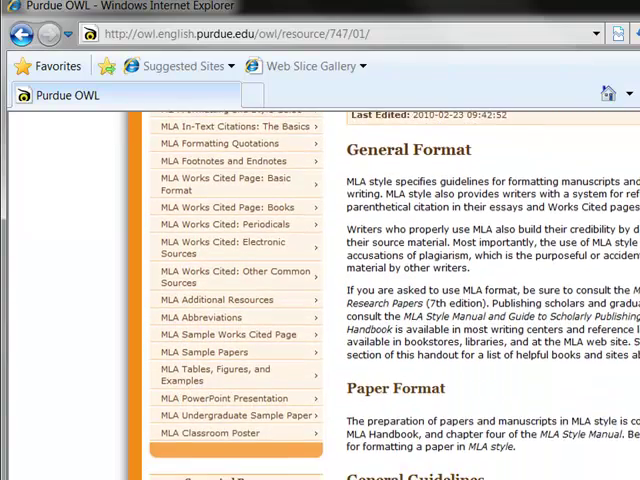
scroll("down", 3)
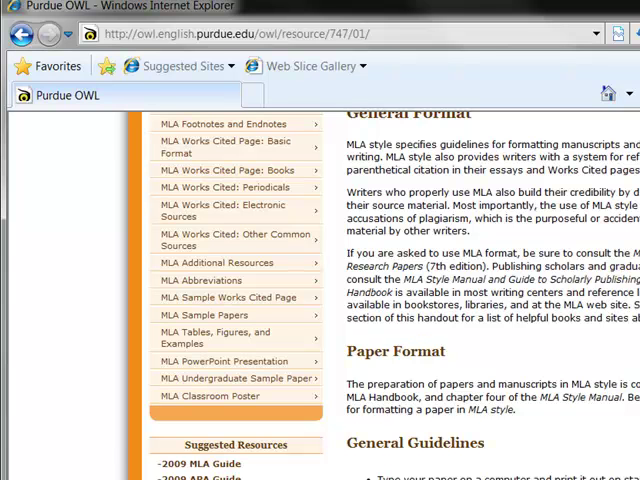
scroll("down", 3)
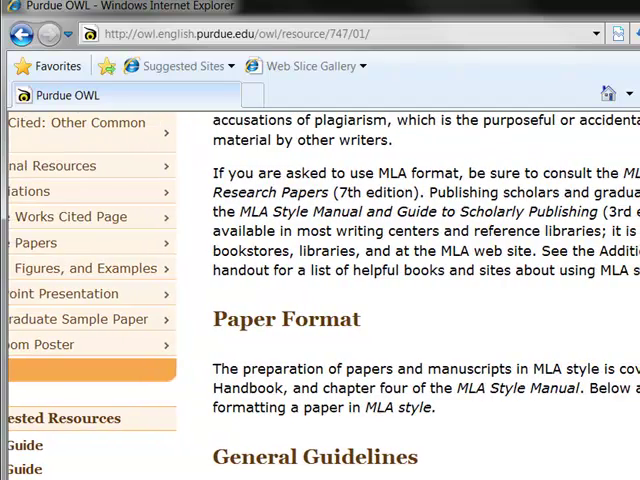
Step: Scroll through the General Guidelines to the sample MLA first page
scroll("down", 3)
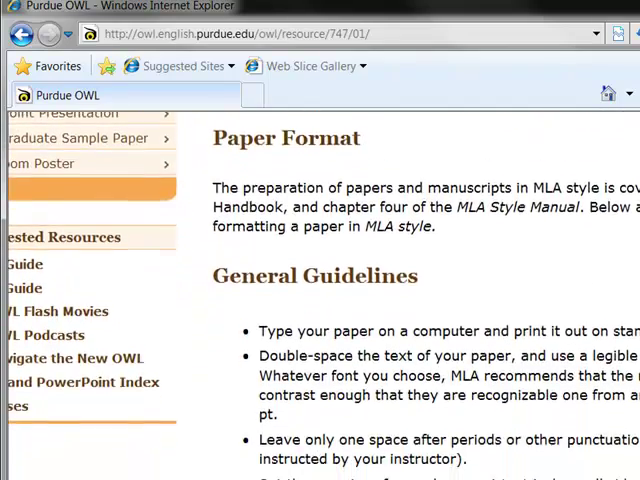
scroll("down", 3)
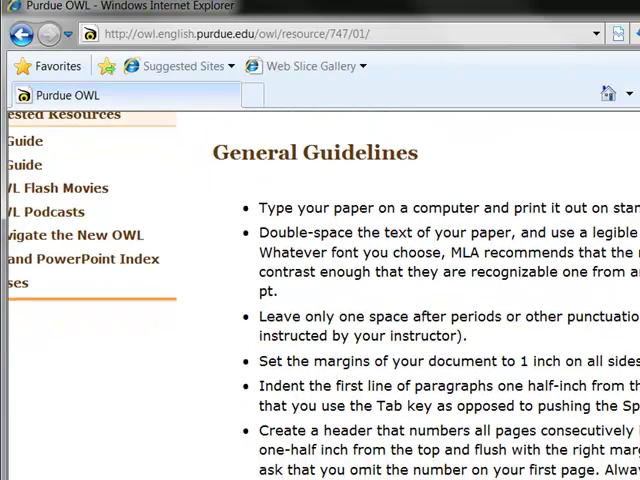
scroll("down", 3)
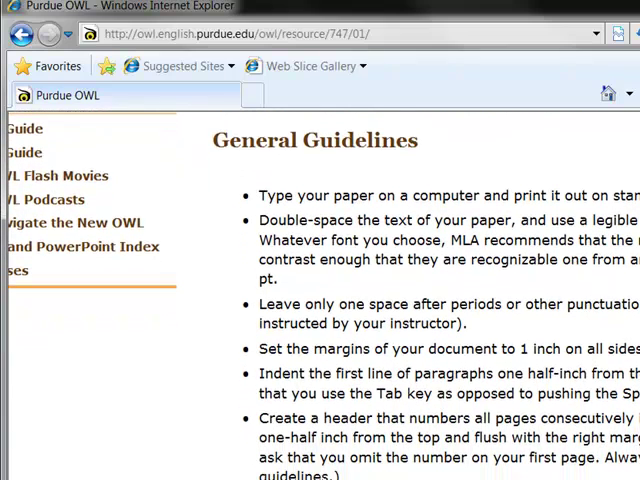
scroll("down", 3)
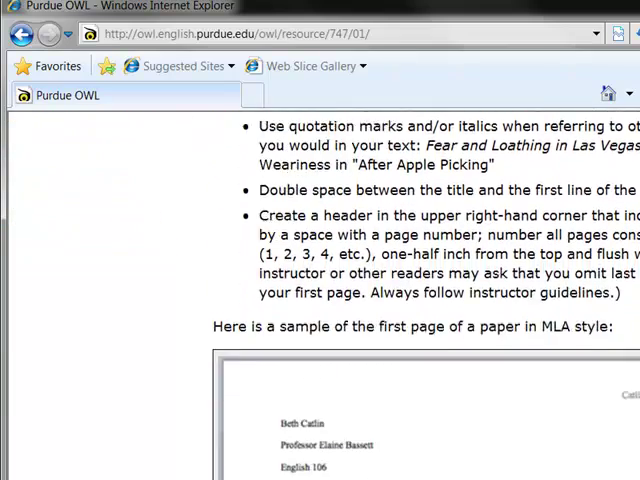
scroll("down", 3)
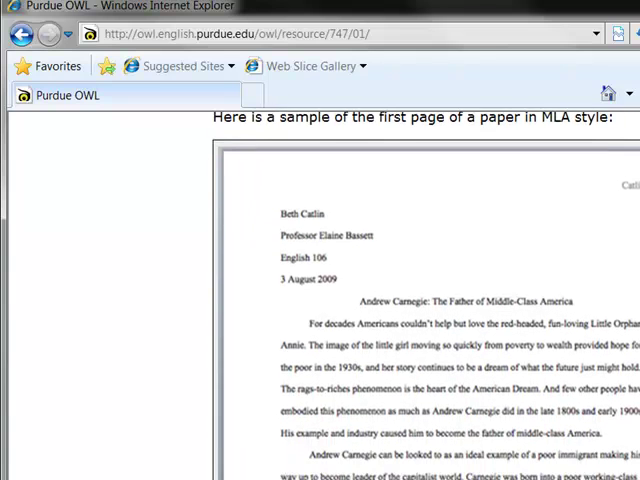
scroll("down", 3)
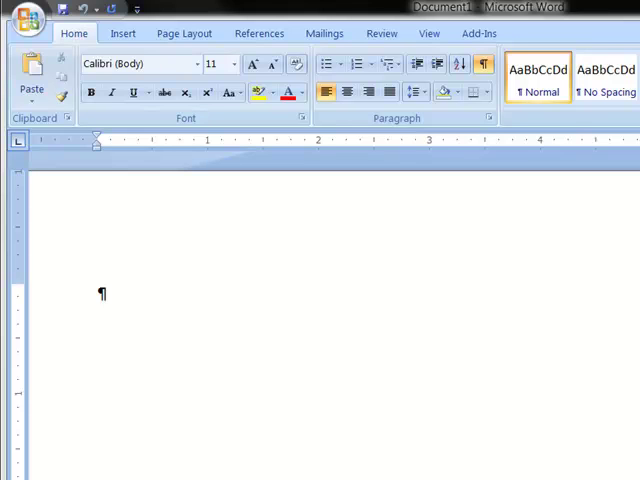
mouse_move(615, 92)
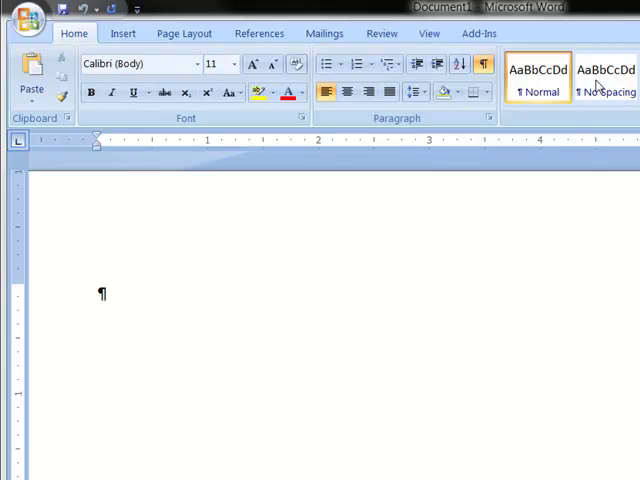
mouse_move(187, 38)
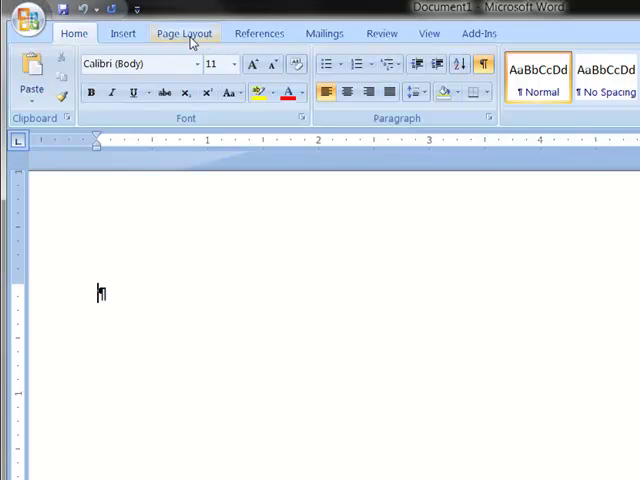
Step: Check the Page Layout tab, then apply the No Spacing style from Home
left_click(183, 33)
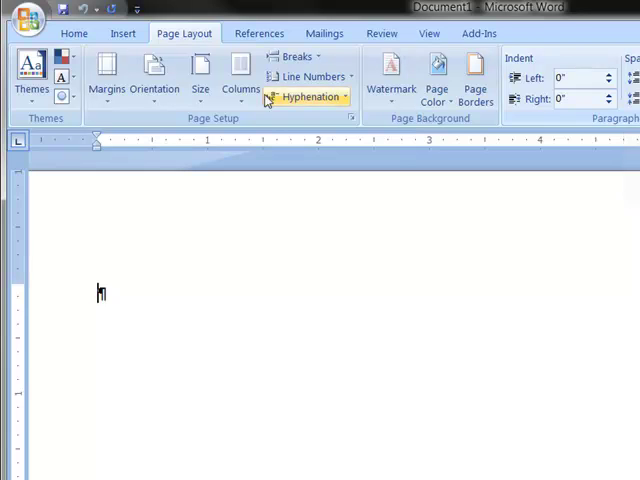
left_click(74, 33)
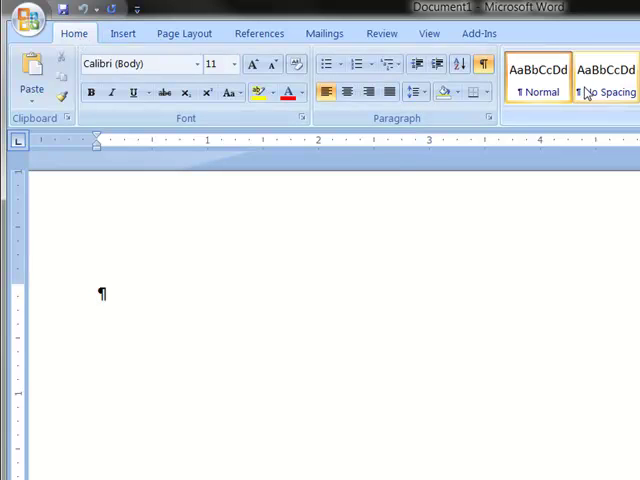
mouse_move(600, 92)
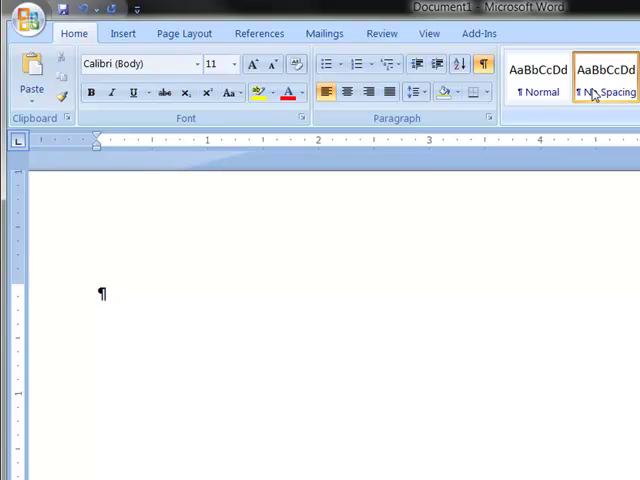
left_click(610, 80)
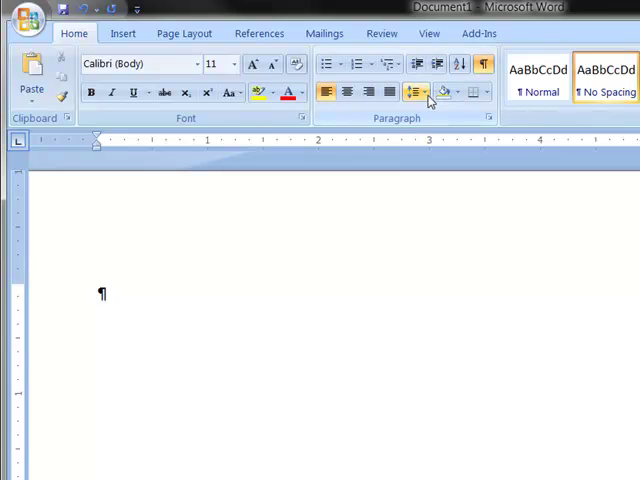
Step: Set line spacing to 2.0 and bring up the margin presets
left_click(422, 92)
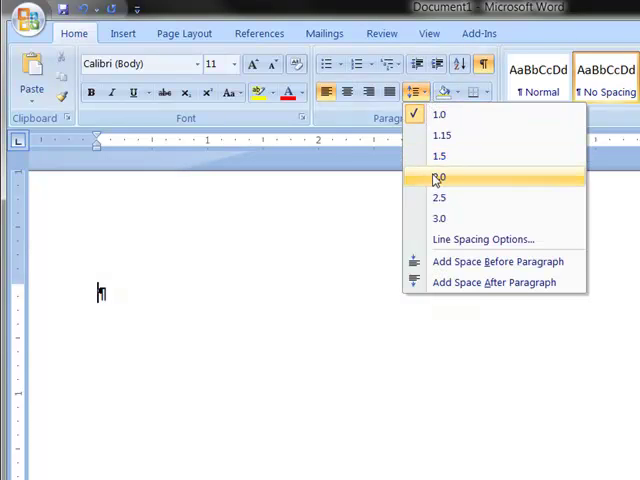
left_click(440, 178)
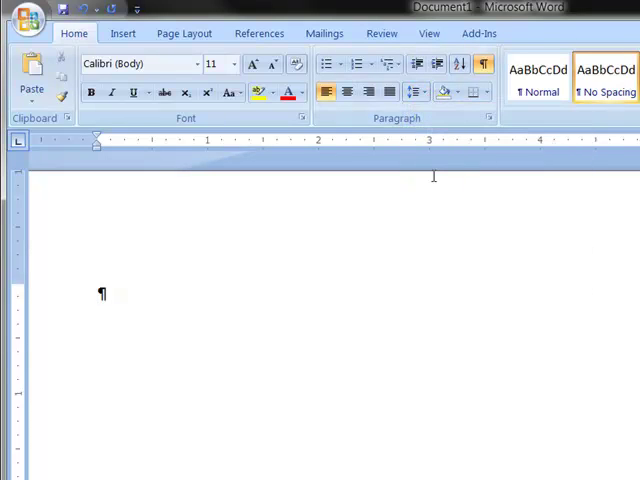
mouse_move(410, 166)
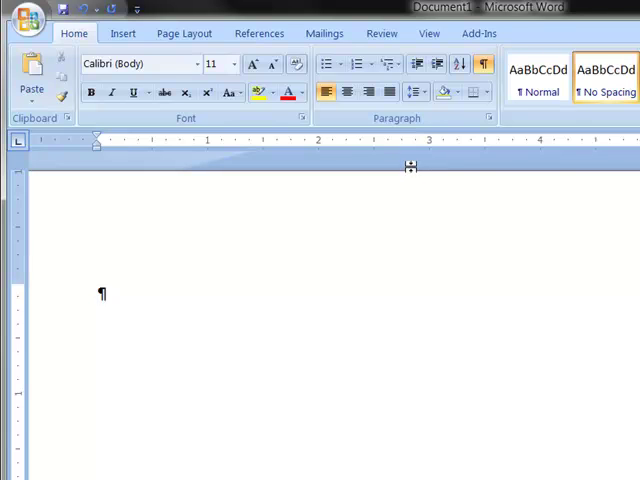
left_click(182, 33)
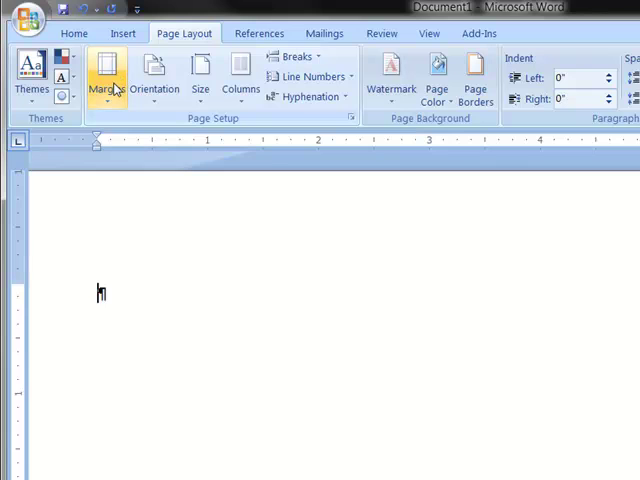
left_click(104, 75)
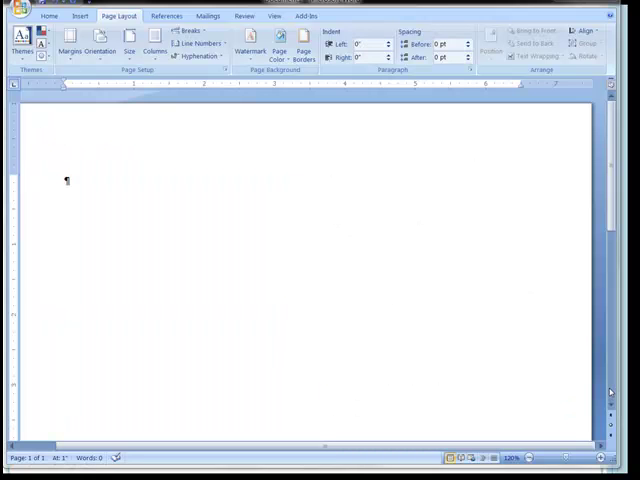
mouse_move(357, 137)
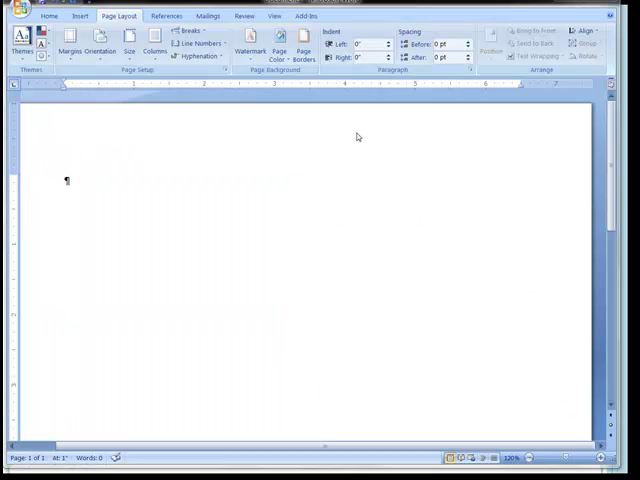
mouse_move(364, 142)
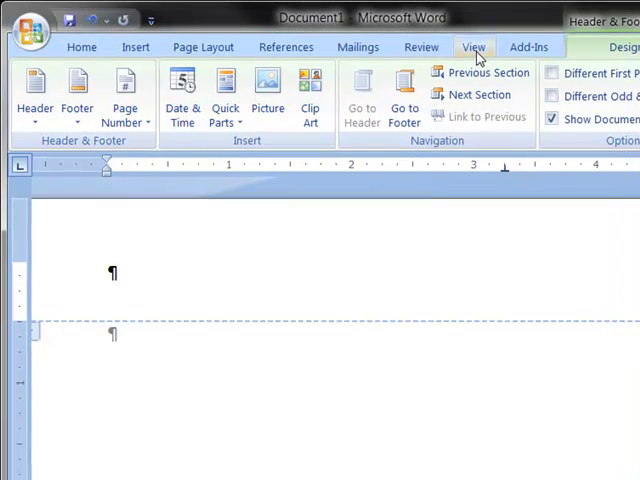
Step: Toggle the View tab's Ruler off and back on so the ruler shows
left_click(474, 46)
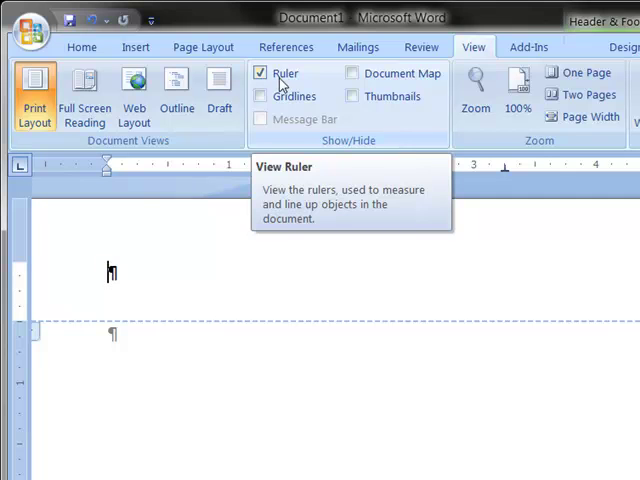
mouse_move(634, 97)
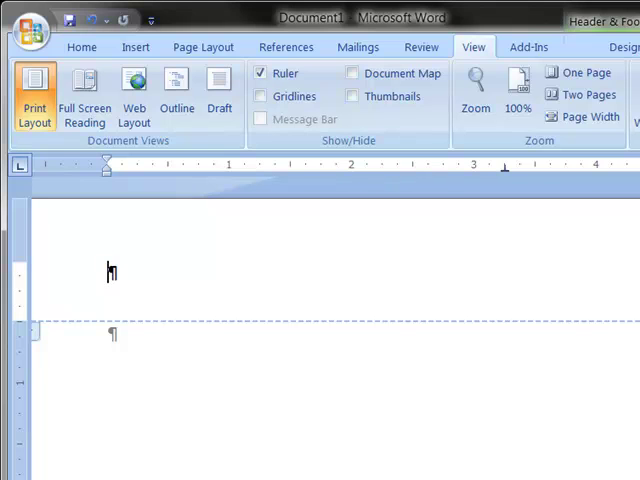
left_click(261, 73)
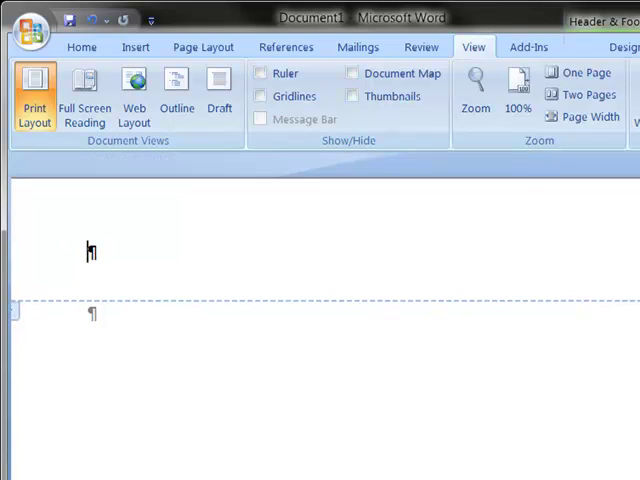
left_click(261, 73)
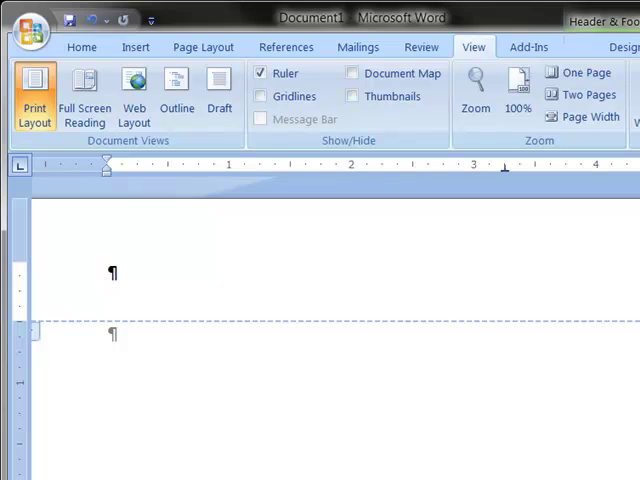
mouse_move(585, 176)
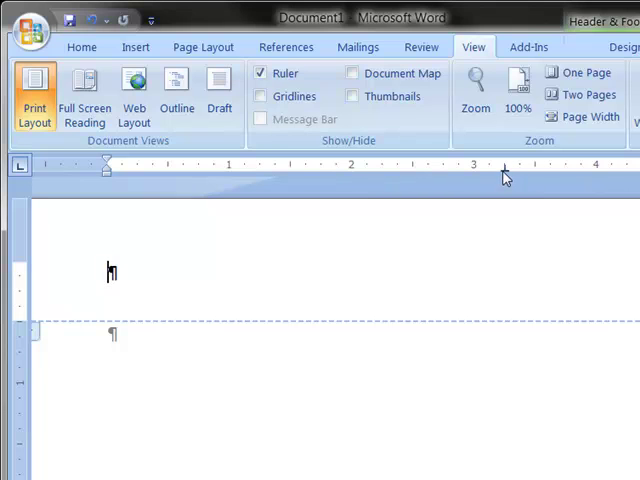
mouse_move(505, 178)
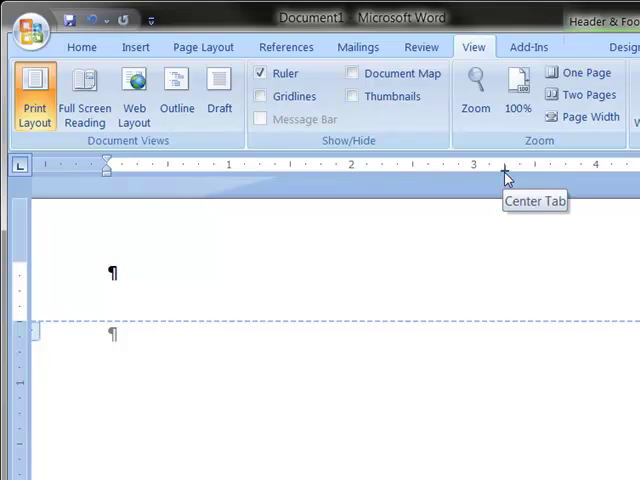
mouse_move(504, 177)
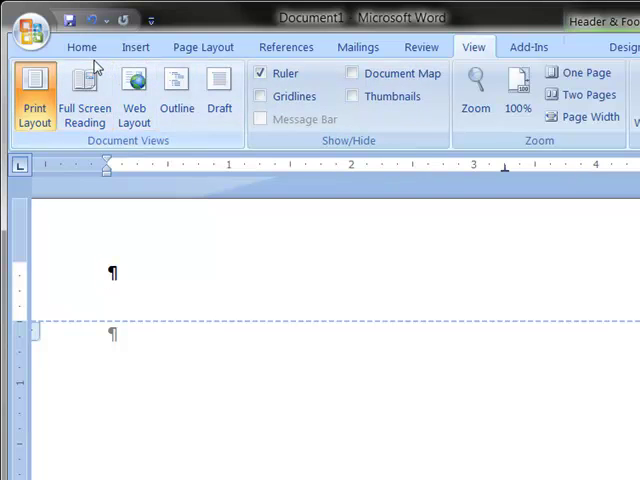
Step: Toggle Show/Hide ¶ on the Home tab off and on again
left_click(81, 47)
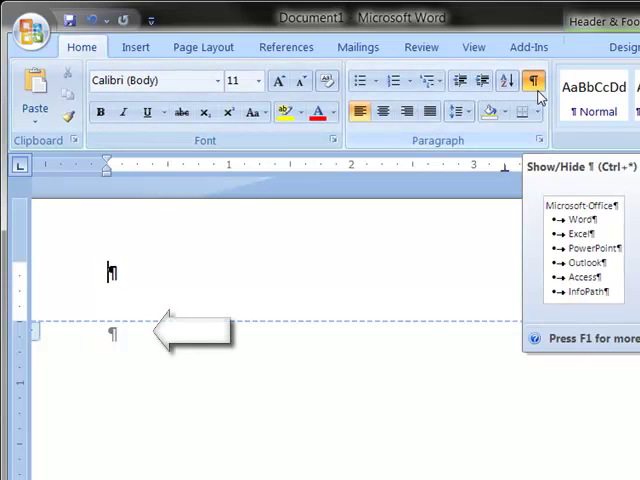
left_click(534, 79)
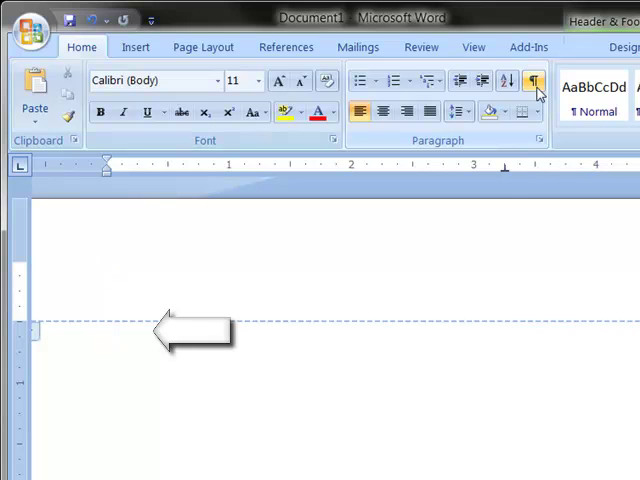
left_click(533, 81)
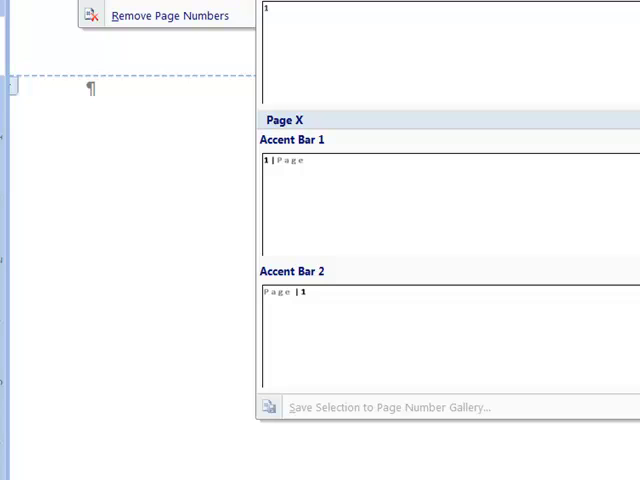
mouse_move(310, 25)
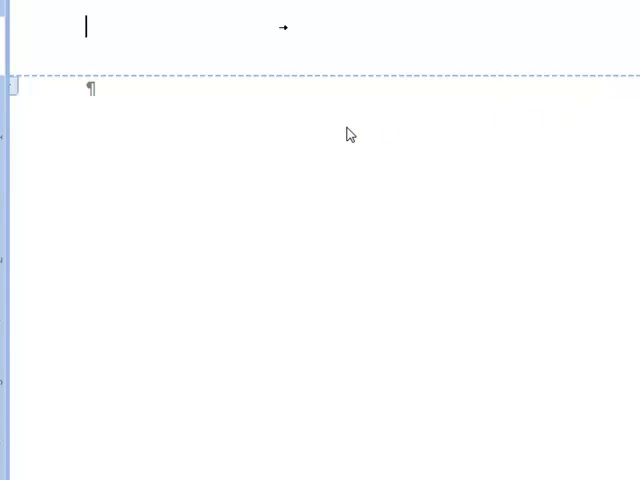
mouse_move(228, 124)
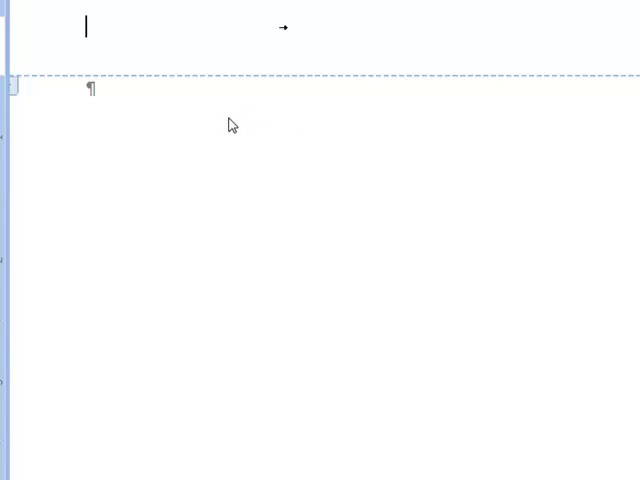
type("Mary Jones")
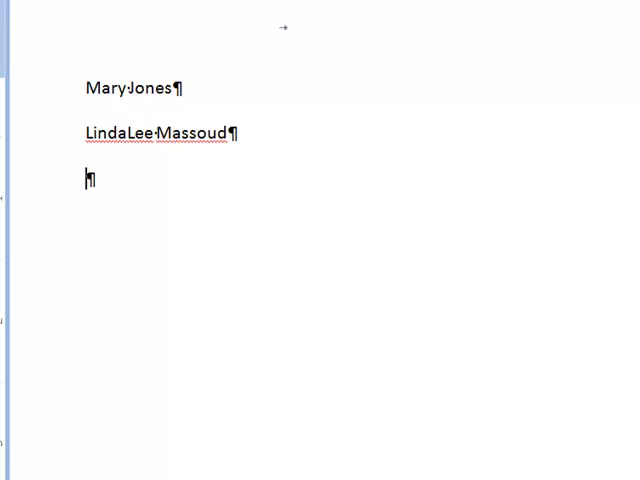
type("COMP 100")
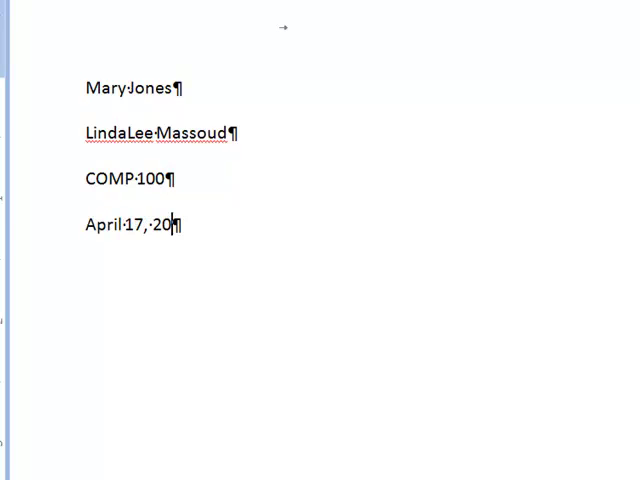
type("10")
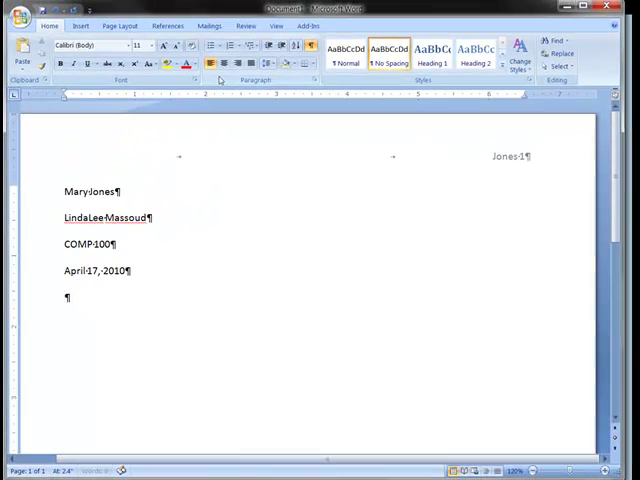
mouse_move(221, 63)
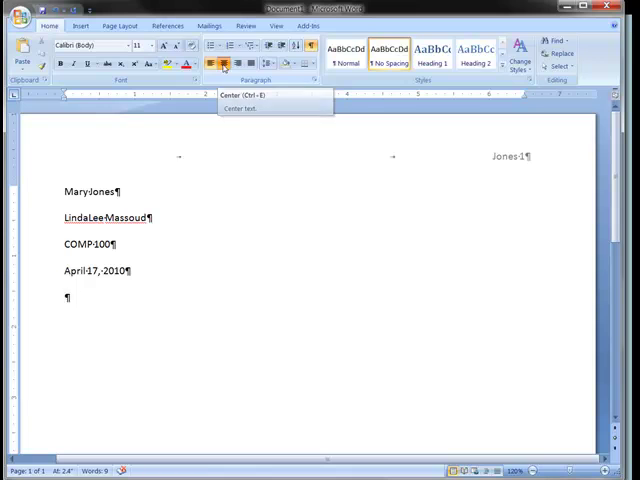
Step: Add the centered title 'Title of My Paper' with a left-aligned line below
left_click(224, 64)
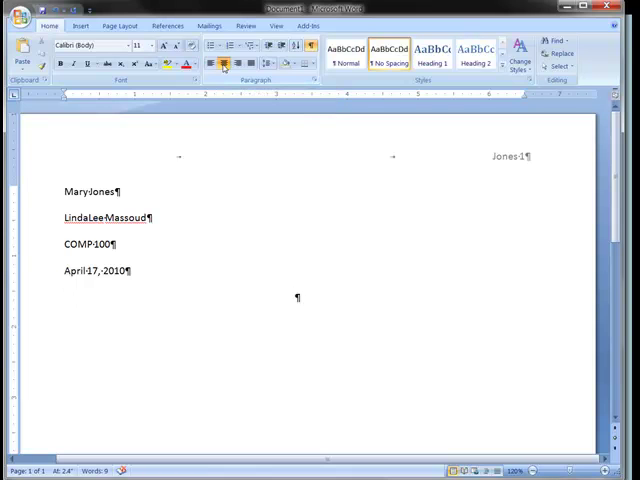
type("Title of")
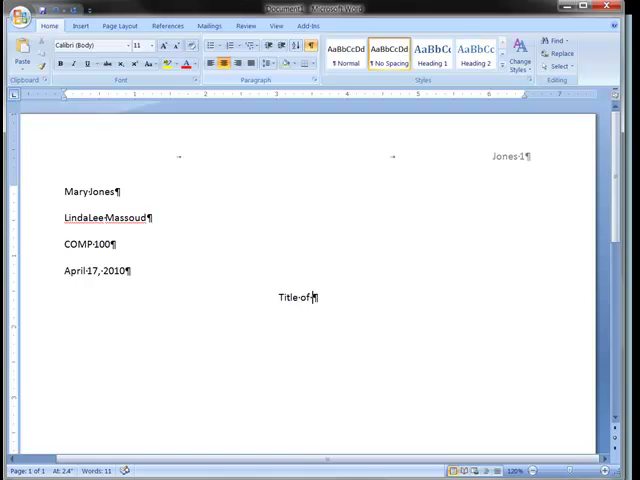
type("My Paper")
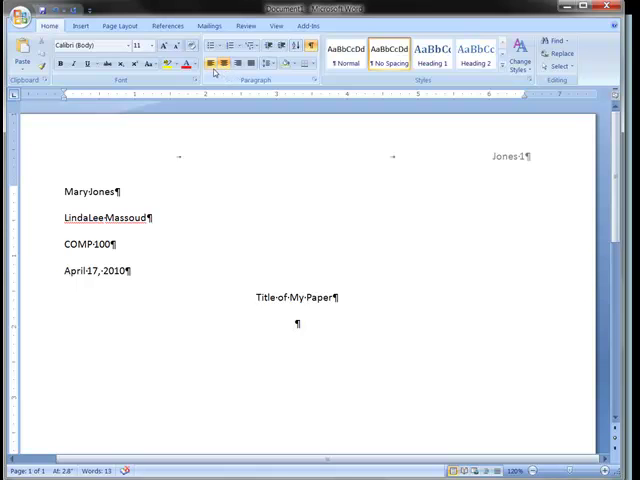
left_click(215, 63)
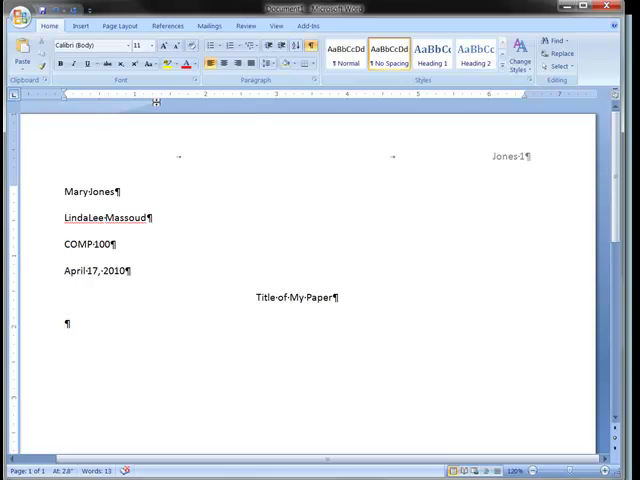
mouse_move(155, 108)
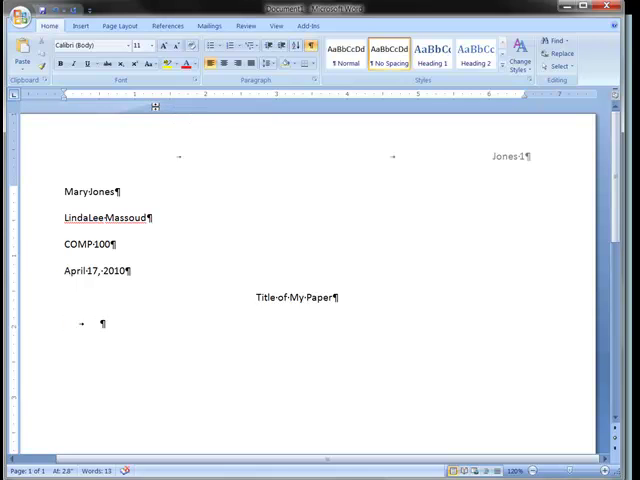
mouse_move(88, 325)
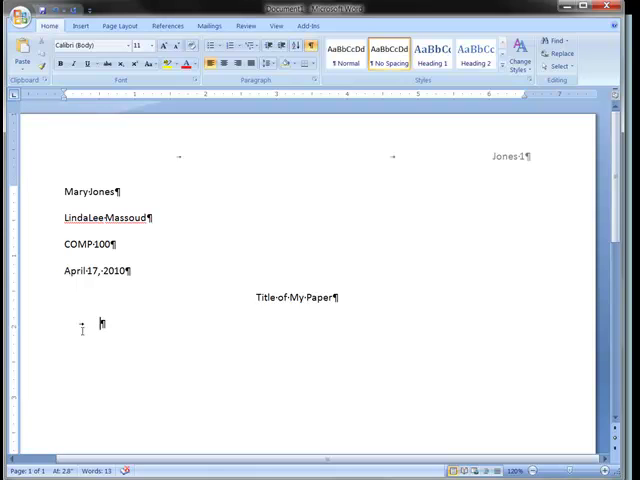
Step: Type the indented placeholder body paragraph 'A sdlkfg asldfk asldkf alsdkfg alskfdg...'
type("A sdlkfg asldfk asldkf alsdkfg alskfdg alskdf askd lskdfj laskd laskdjf laskjdf laksjd flaksjd flak jsdlfkaj")
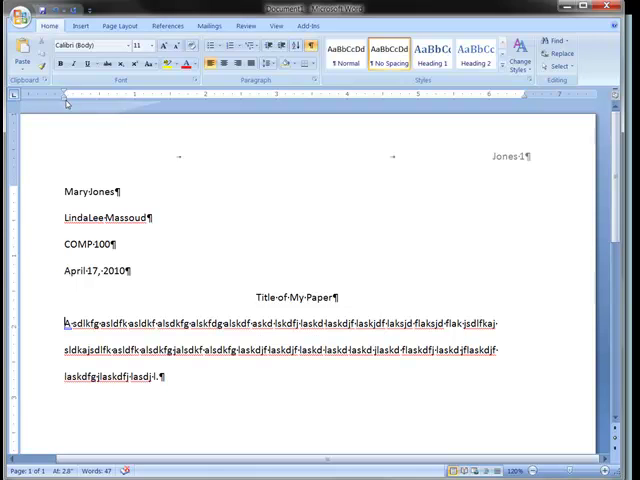
mouse_move(64, 102)
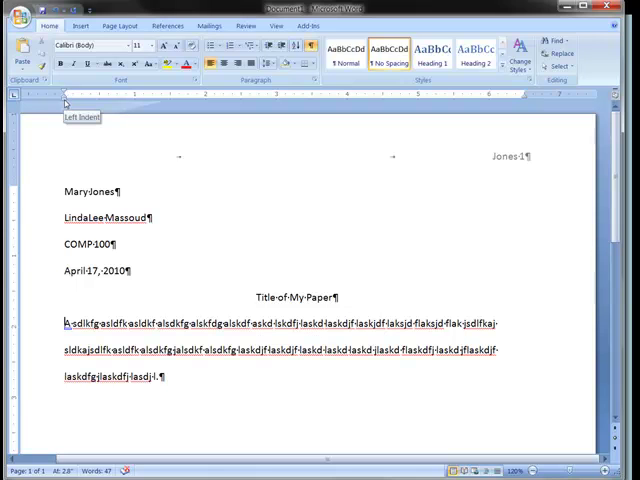